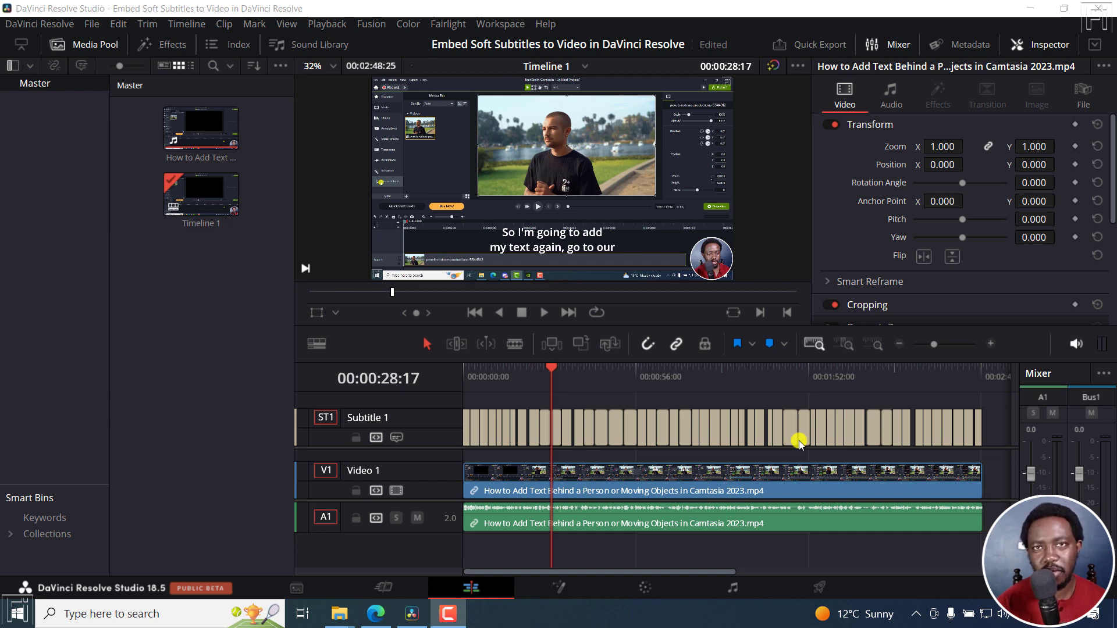
mouse_move(714, 395)
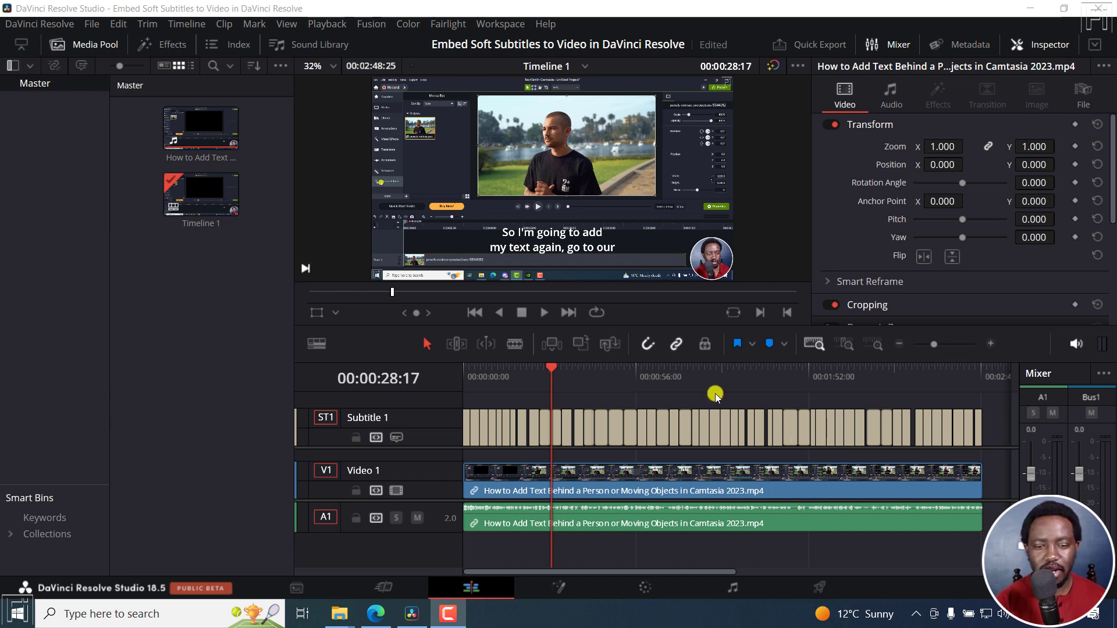
mouse_move(700, 371)
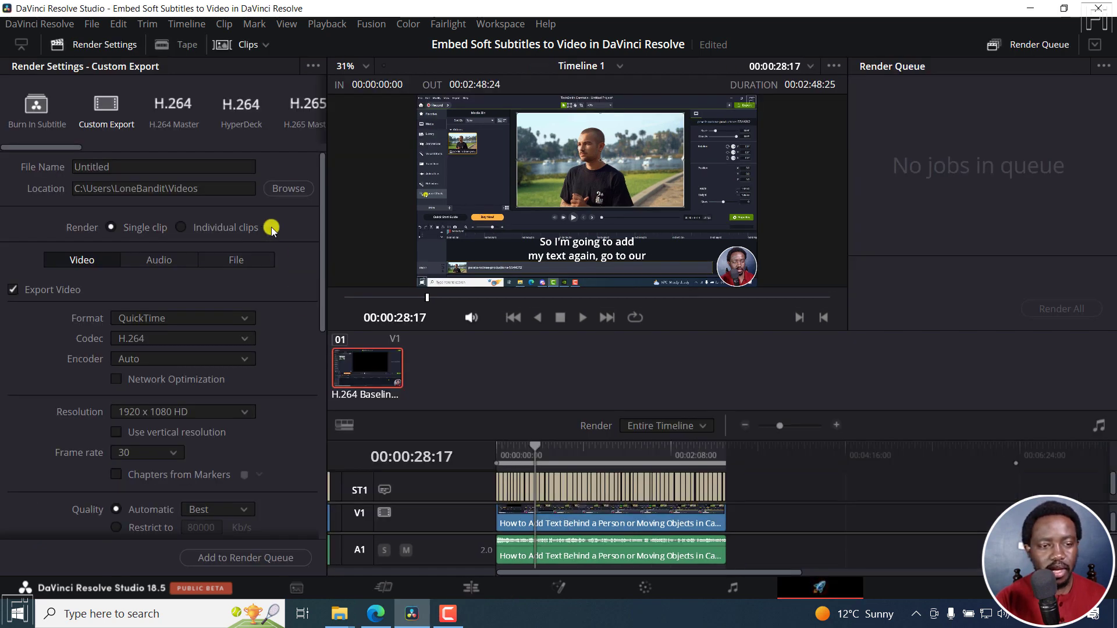
mouse_move(106, 107)
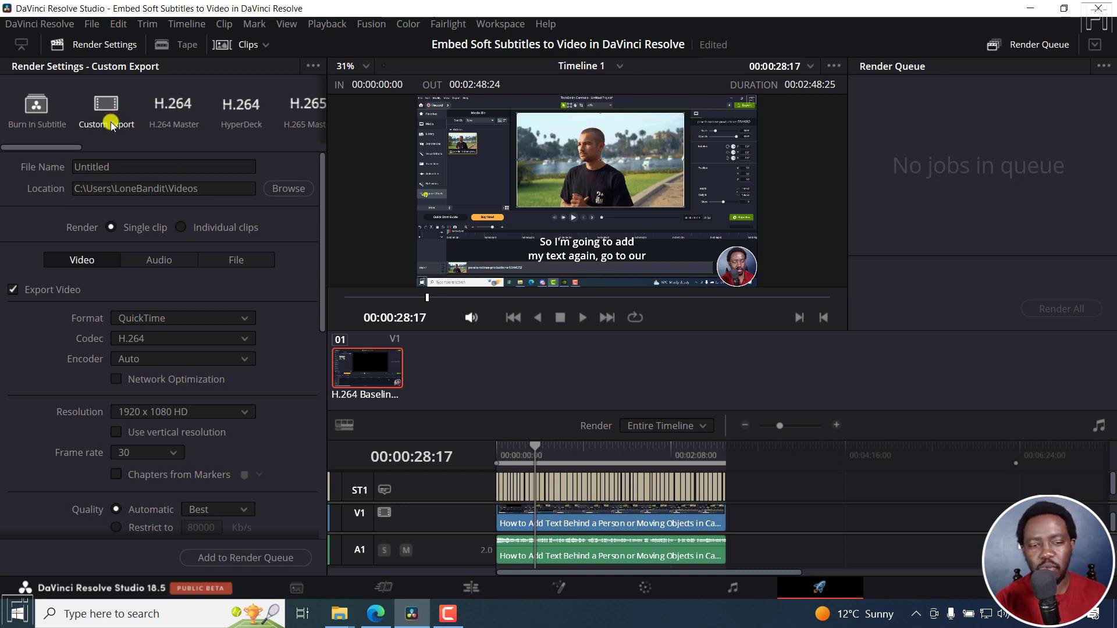
mouse_move(183, 148)
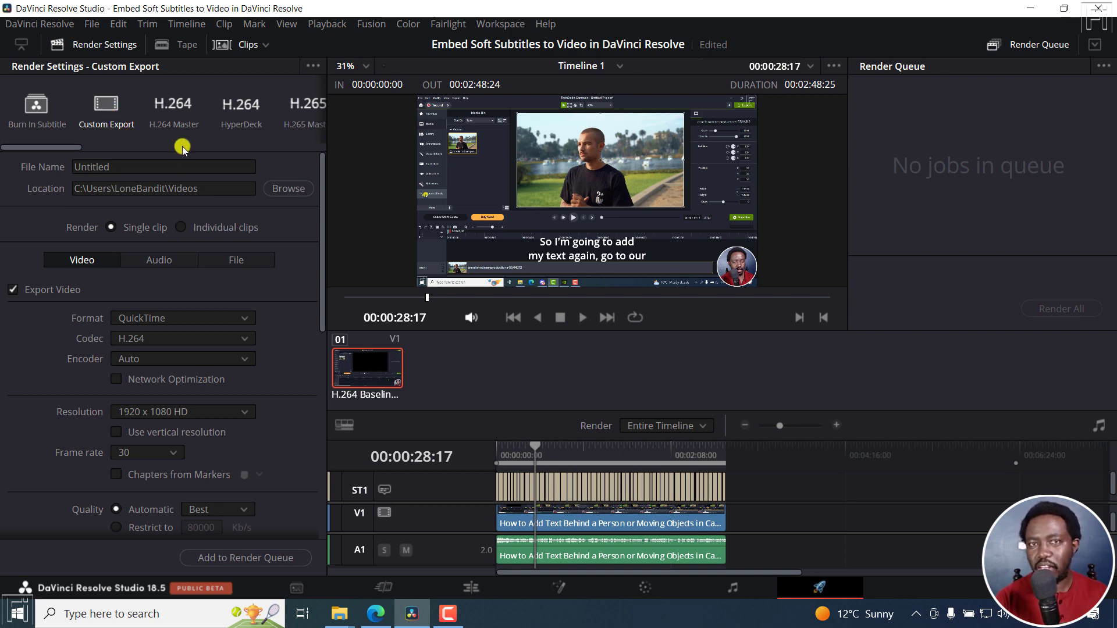
mouse_move(187, 282)
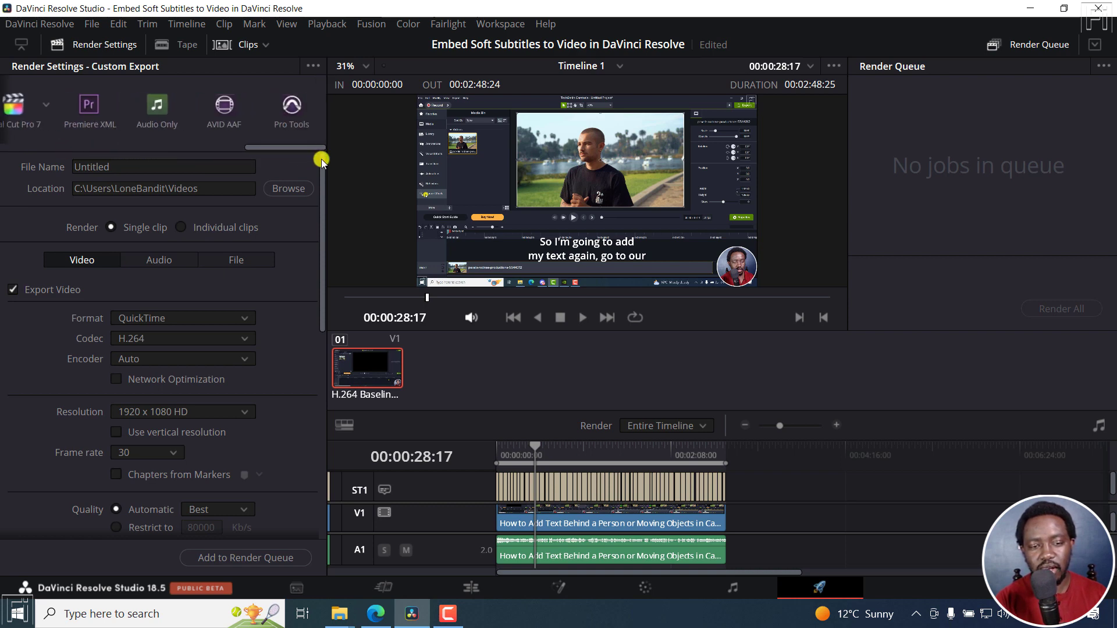
Apply the Audio Only preset and name the output file 'Audio only'
left_click(157, 107)
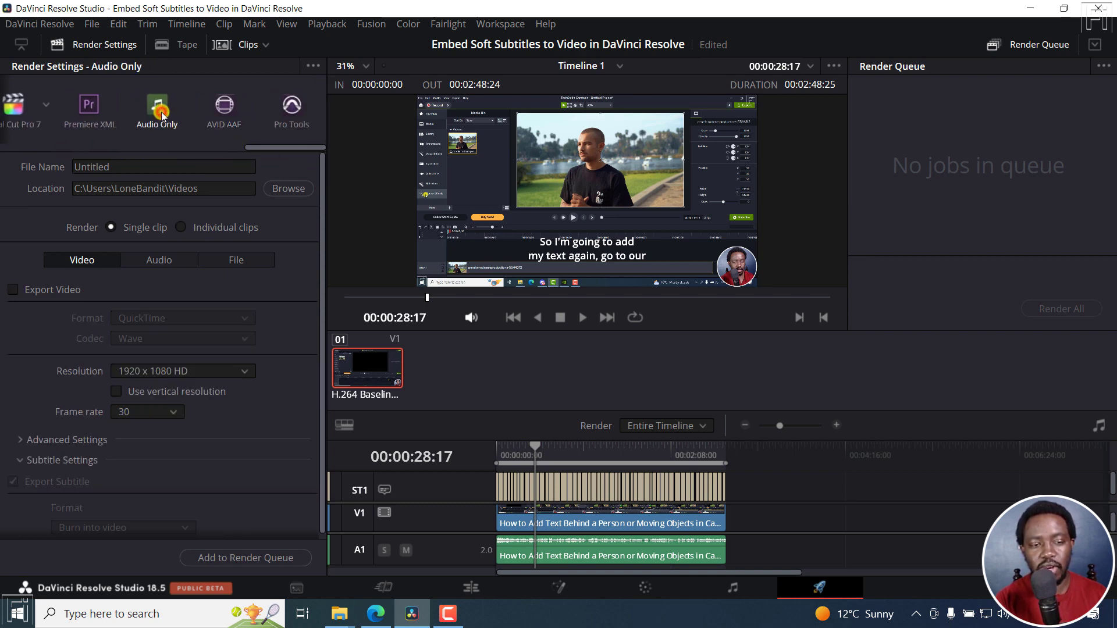
mouse_move(204, 259)
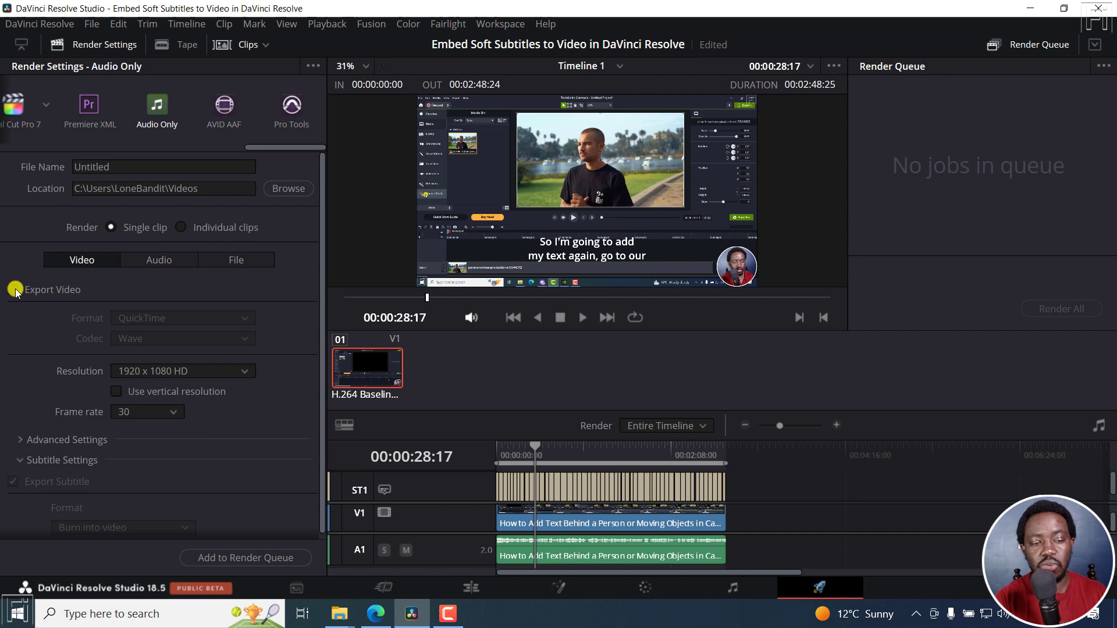
left_click(163, 259)
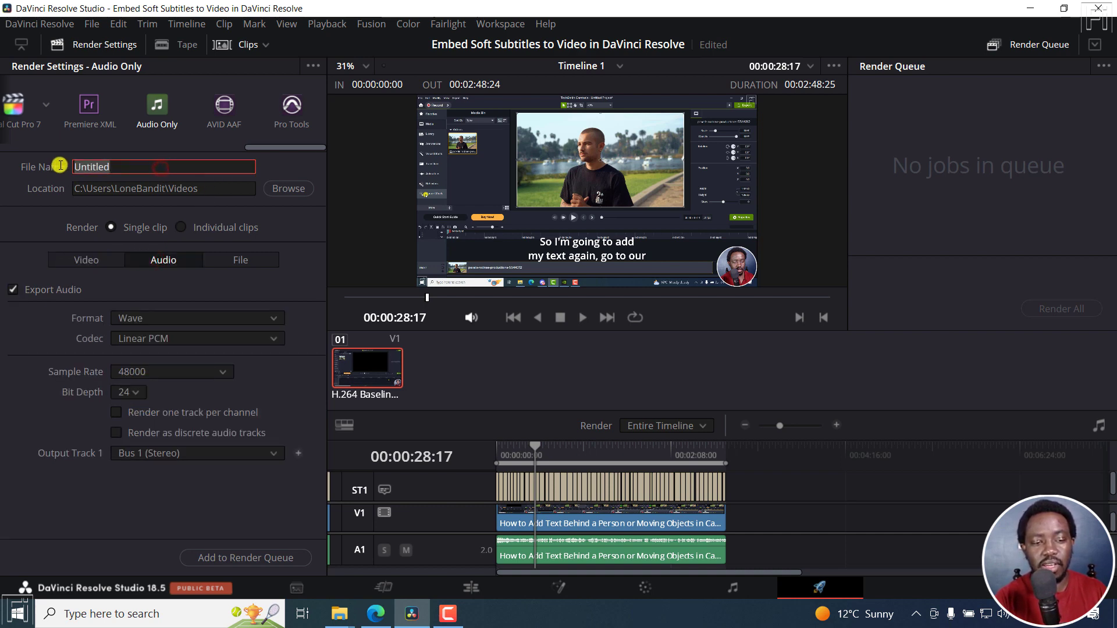
type("Audio only")
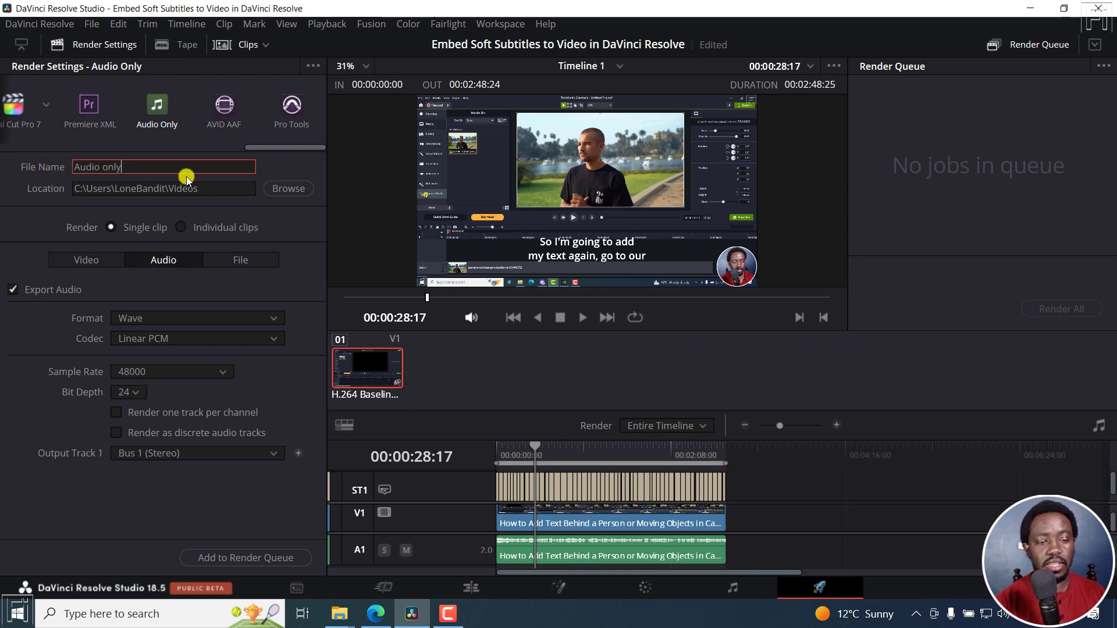
mouse_move(85, 216)
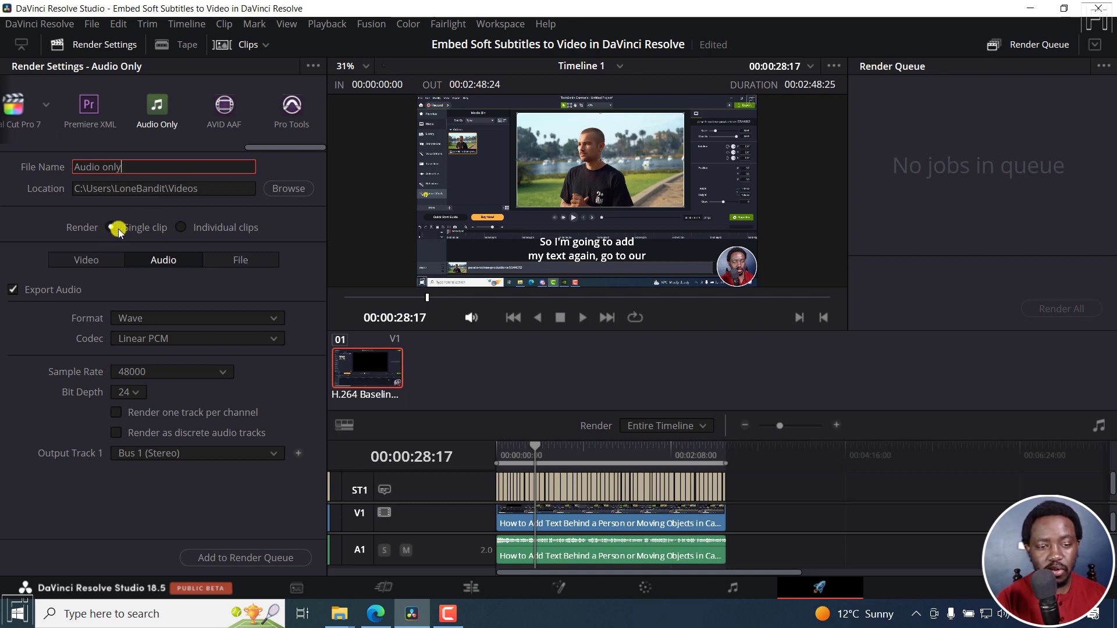
Keep single-clip rendering with Wave format, Linear PCM codec, 48000 Hz, 24-bit and Bus 1 stereo output
left_click(180, 227)
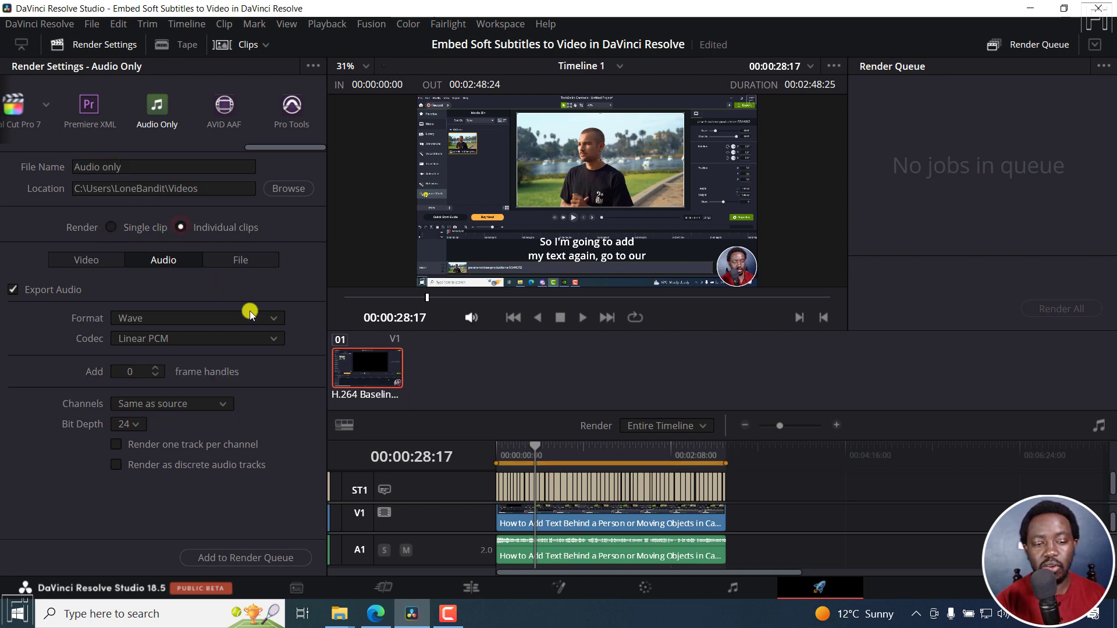
left_click(113, 227)
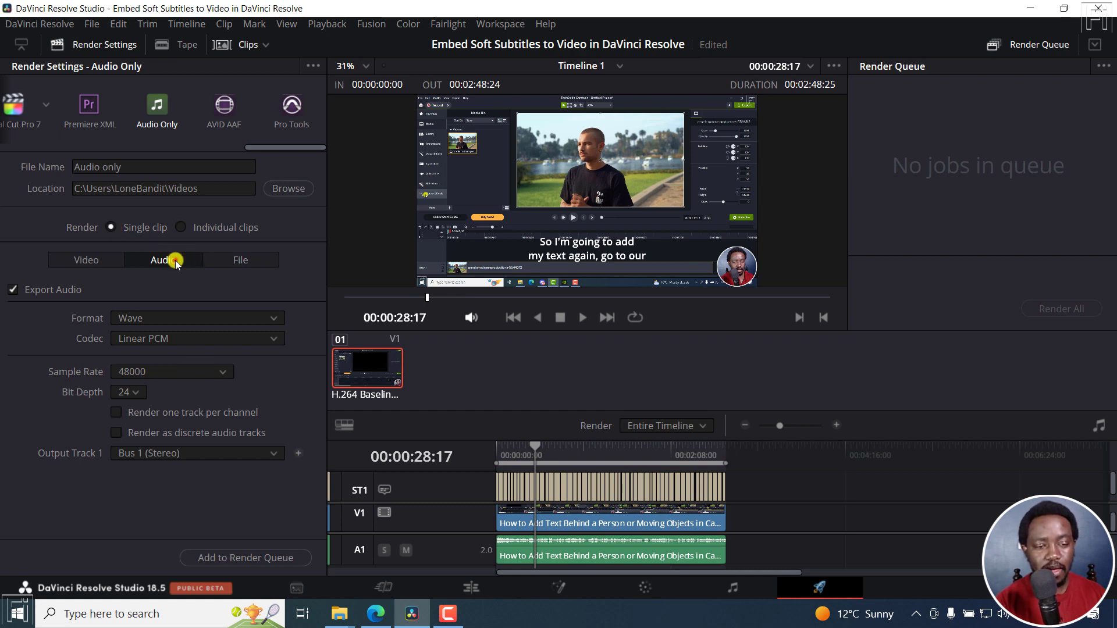
mouse_move(204, 312)
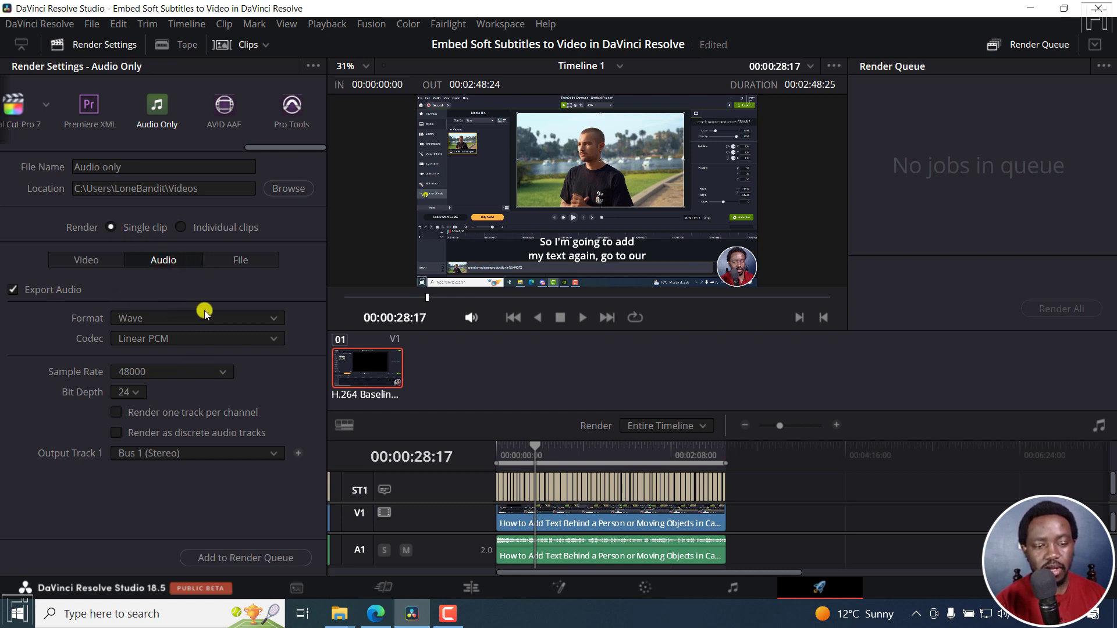
mouse_move(284, 317)
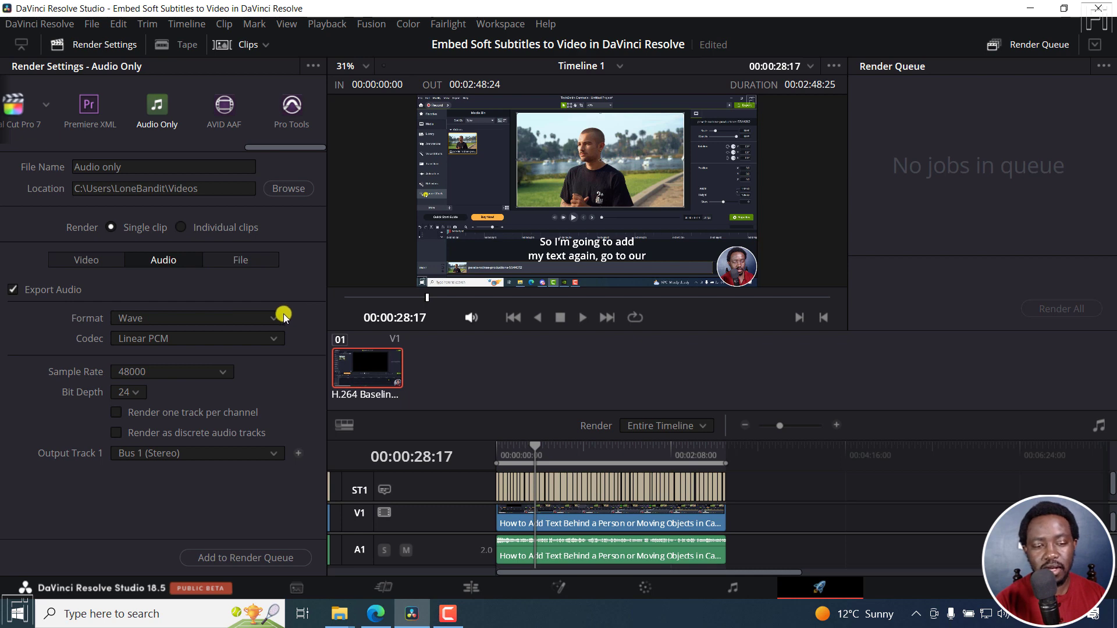
left_click(277, 318)
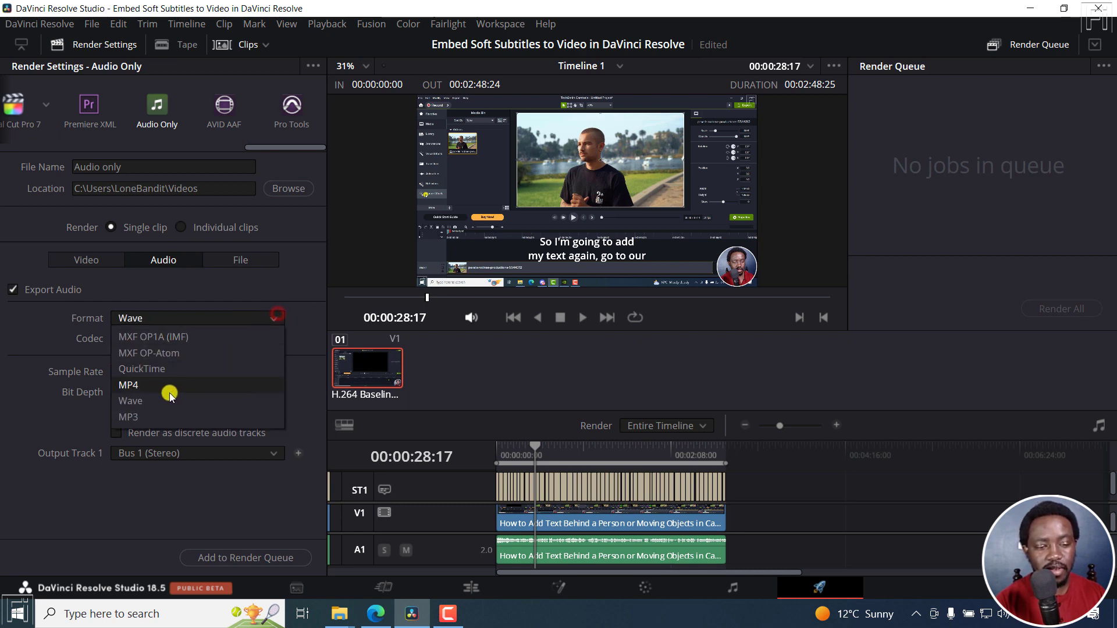
mouse_move(150, 369)
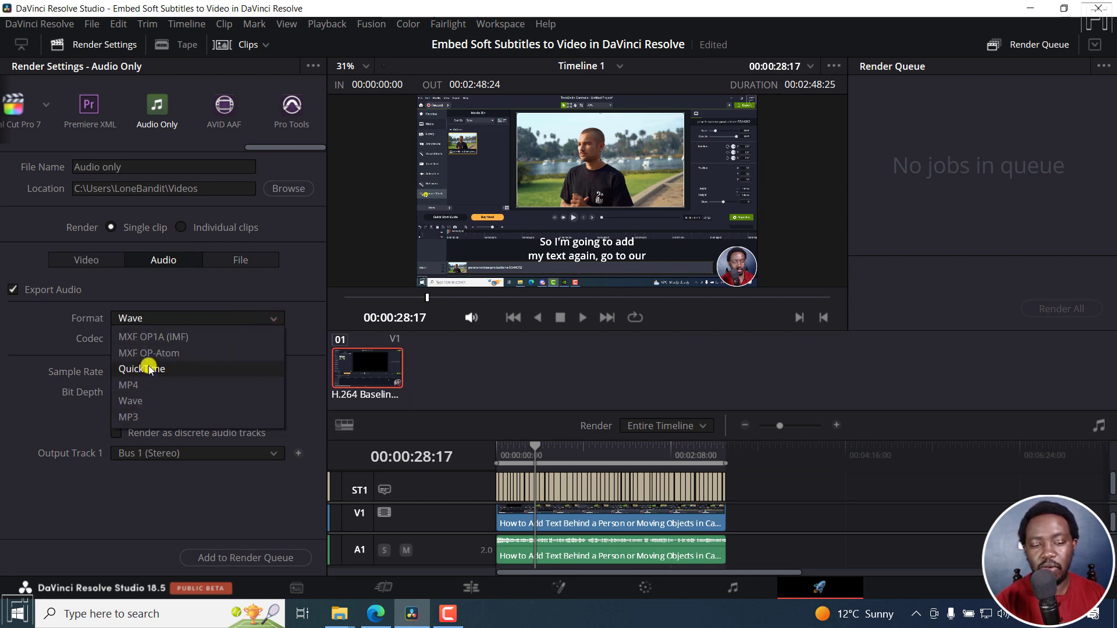
mouse_move(155, 295)
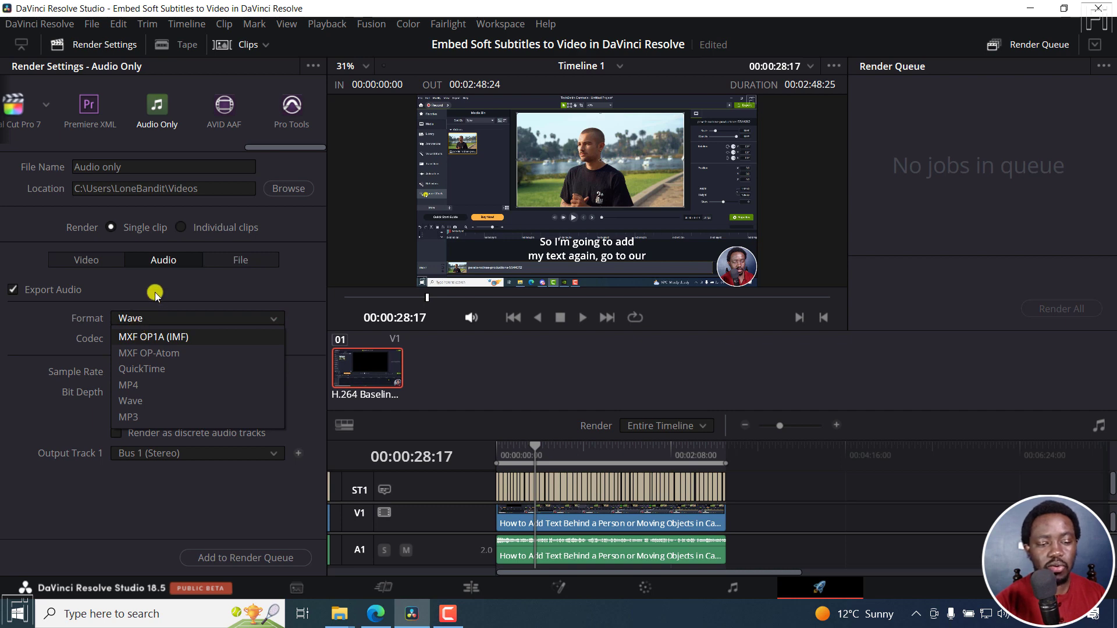
left_click(130, 400)
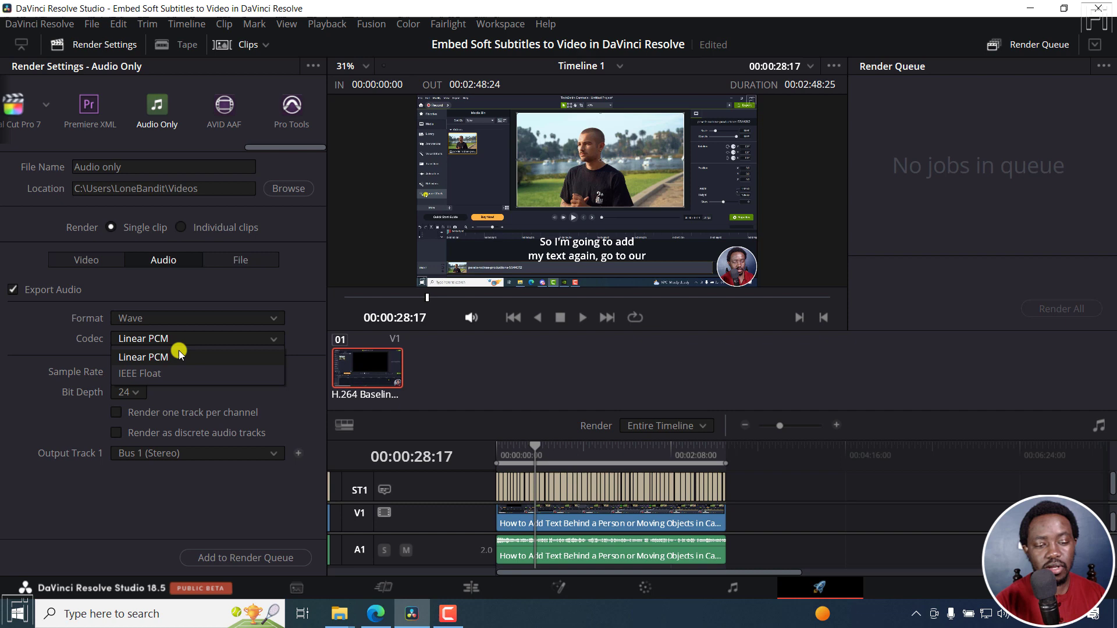
left_click(144, 357)
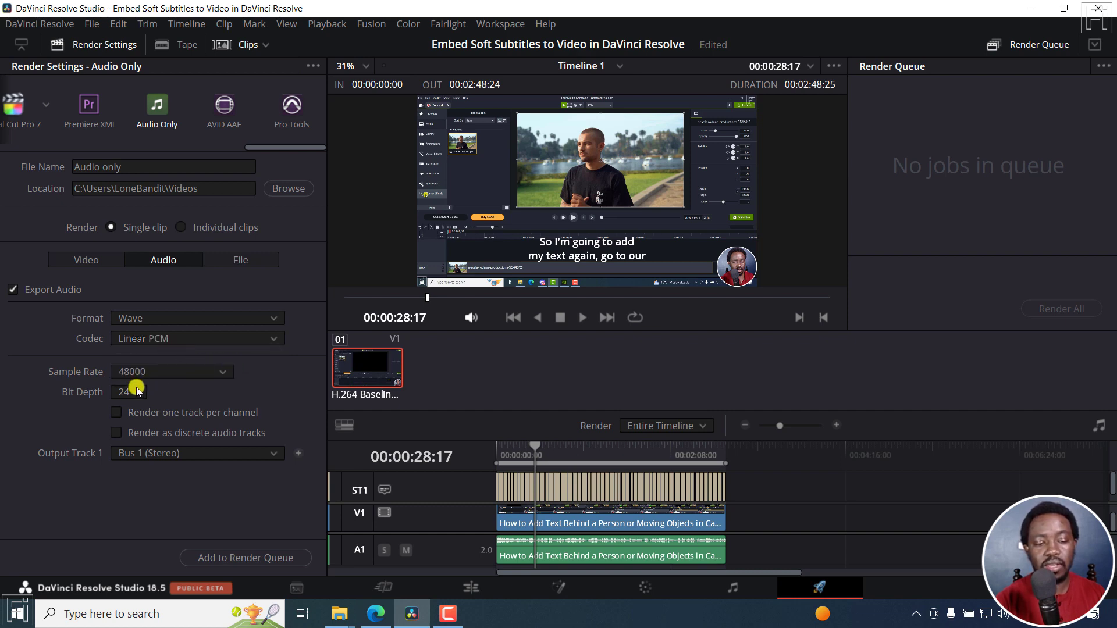
mouse_move(154, 417)
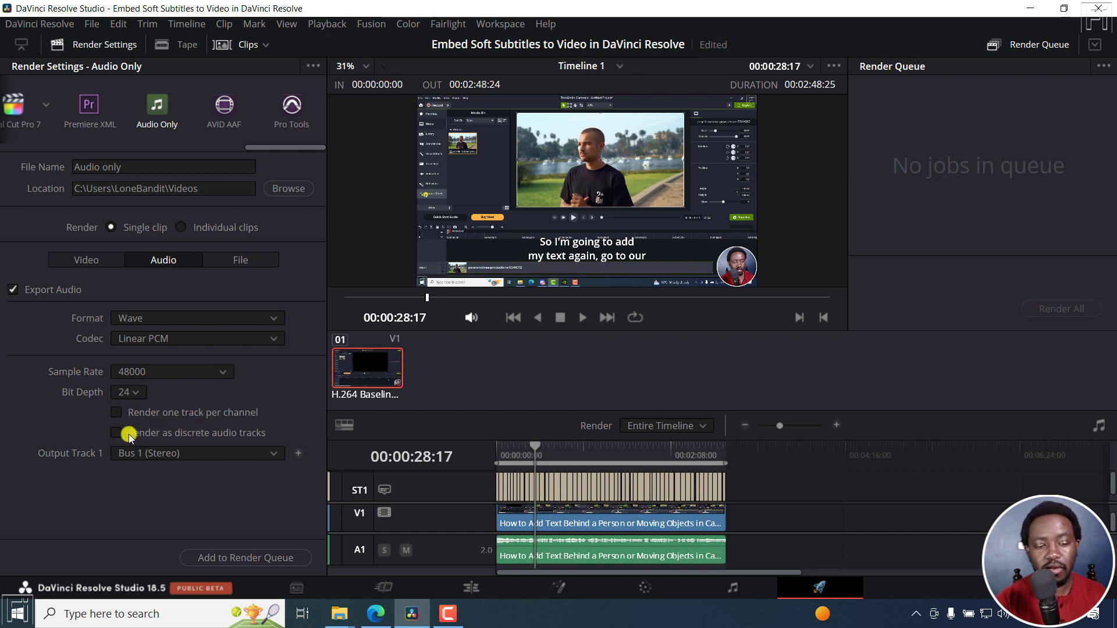
mouse_move(239, 434)
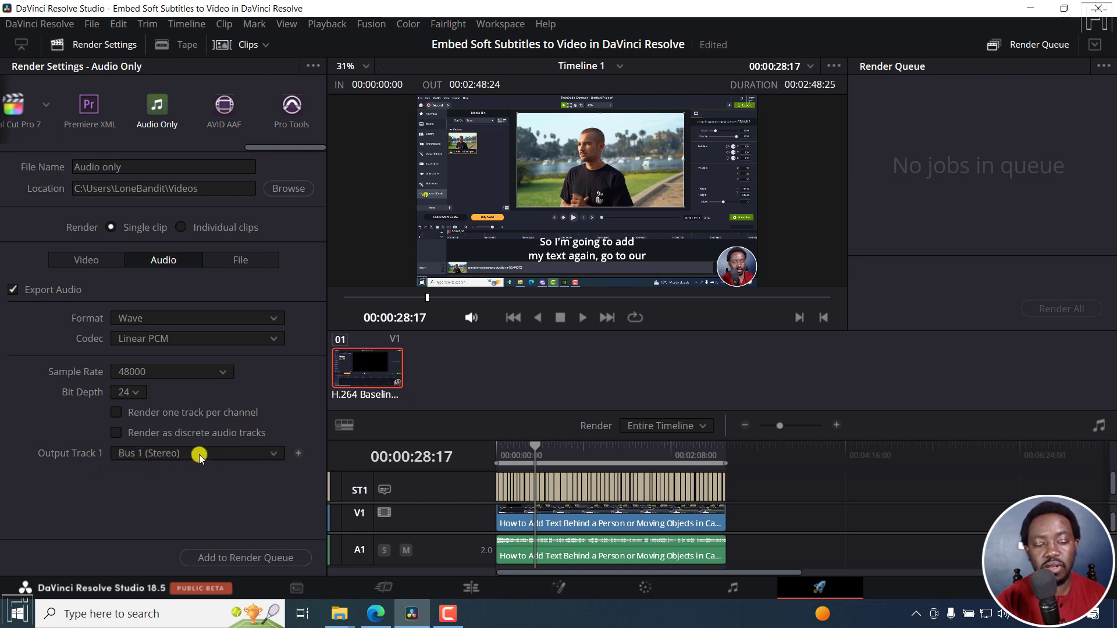
left_click(195, 453)
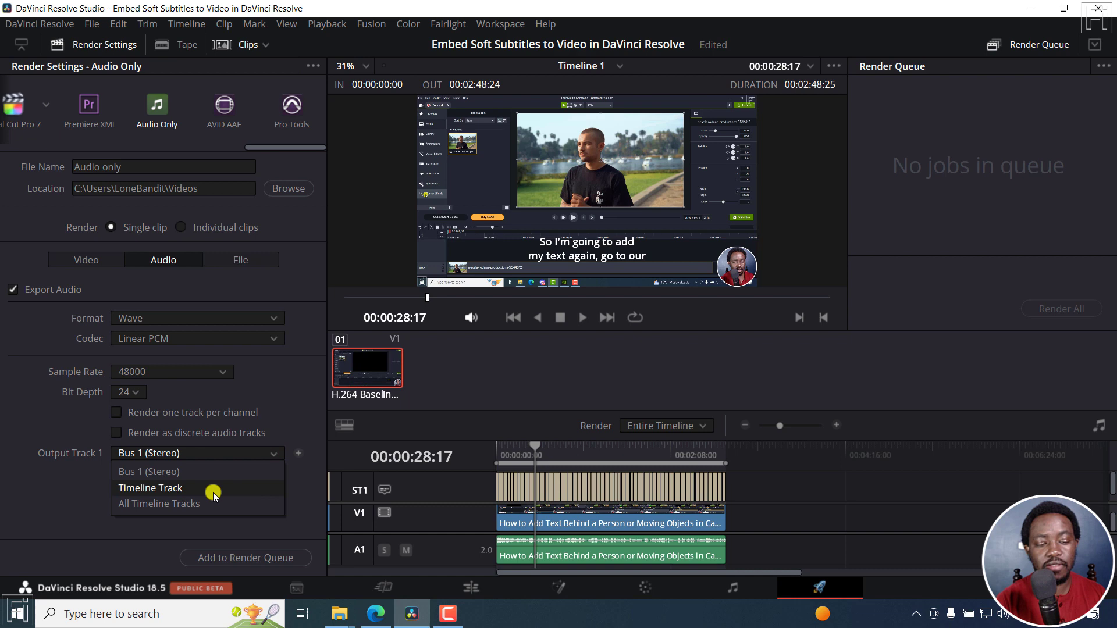
mouse_move(63, 493)
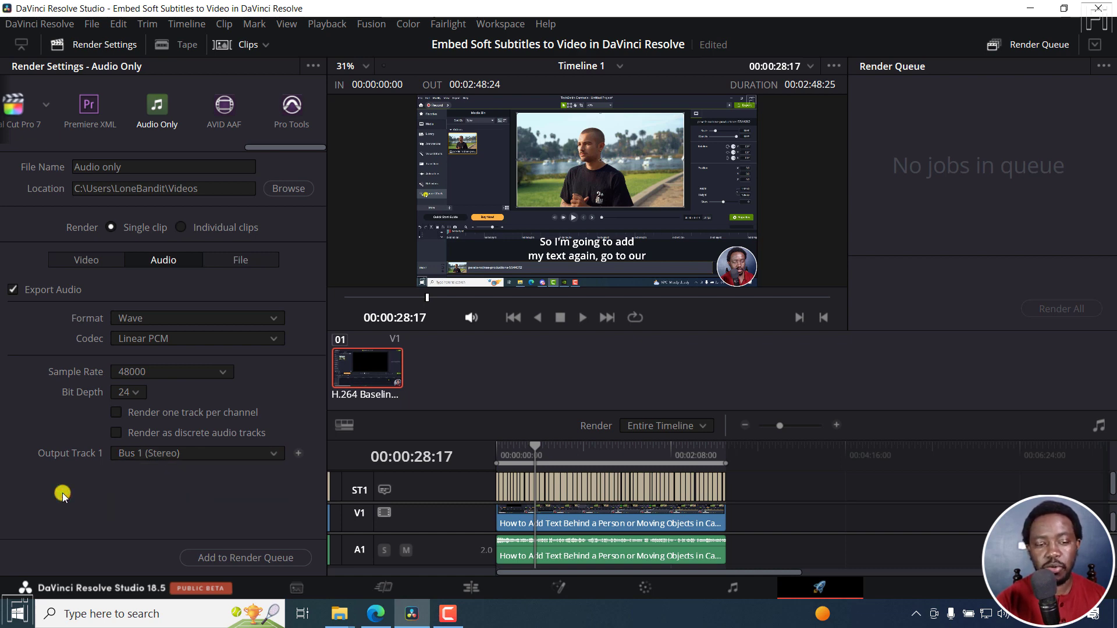
mouse_move(133, 483)
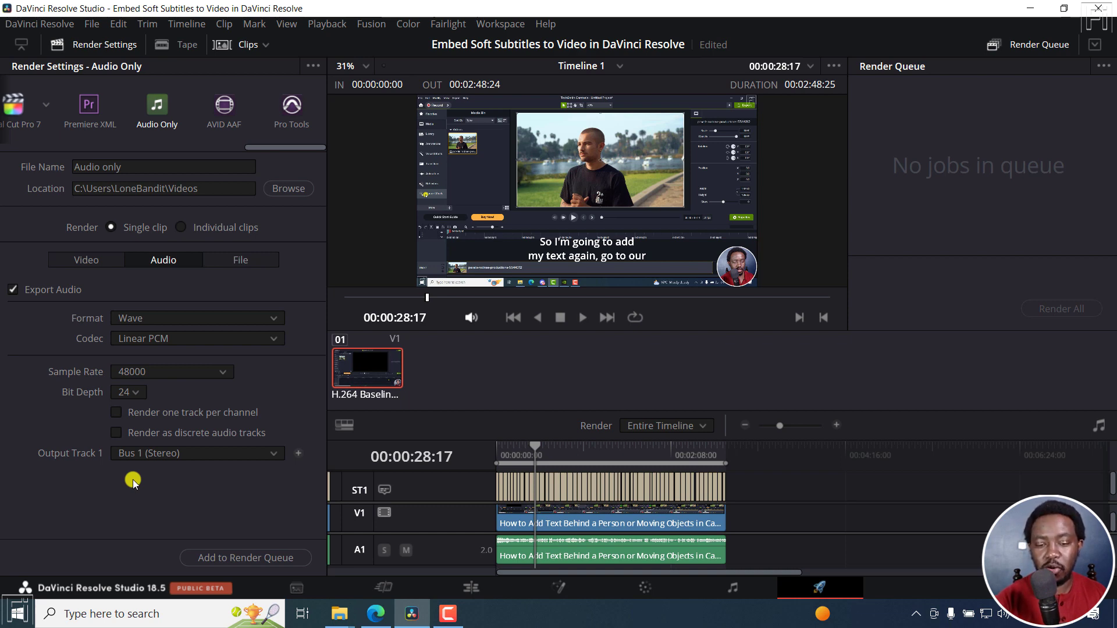
mouse_move(617, 437)
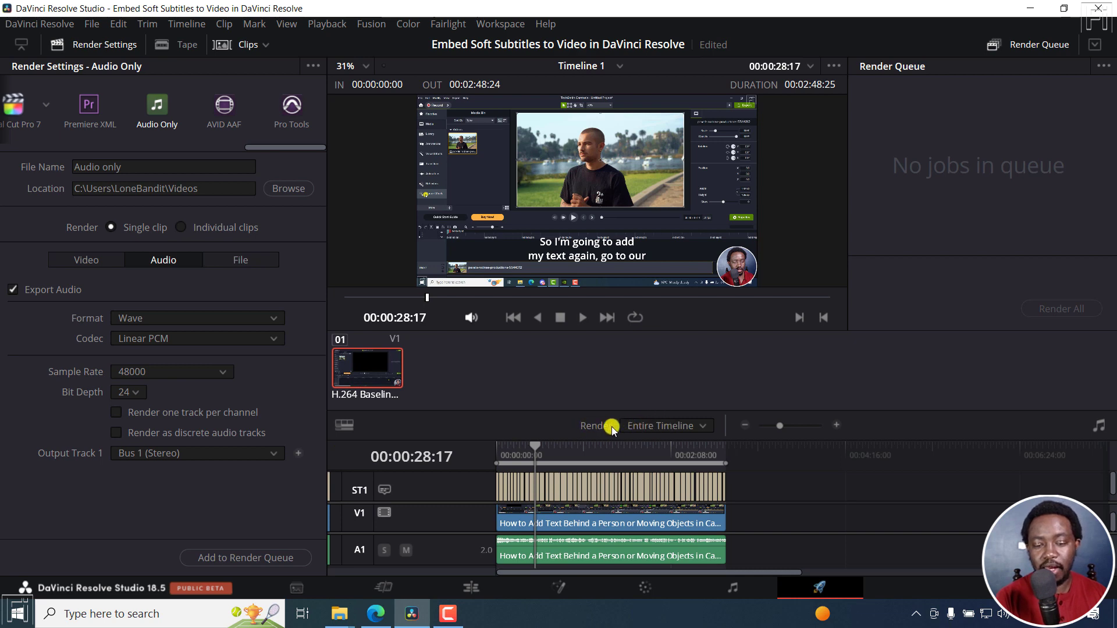
mouse_move(702, 426)
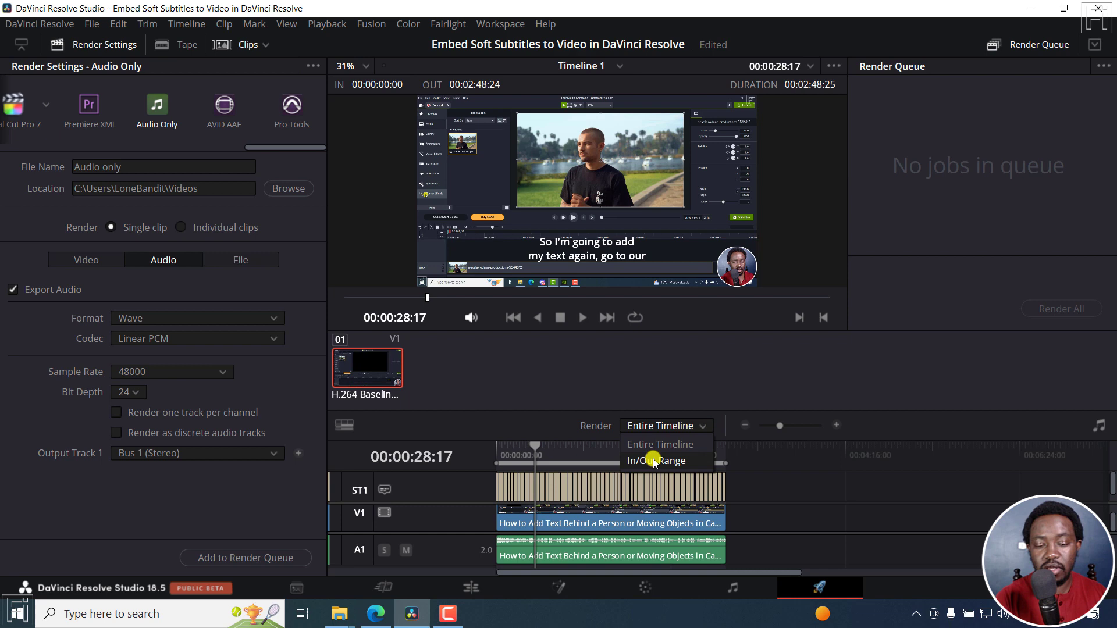
Render only the In/Out range from 00:00:49:02 to 00:01:45:01 (56 seconds)
left_click(656, 461)
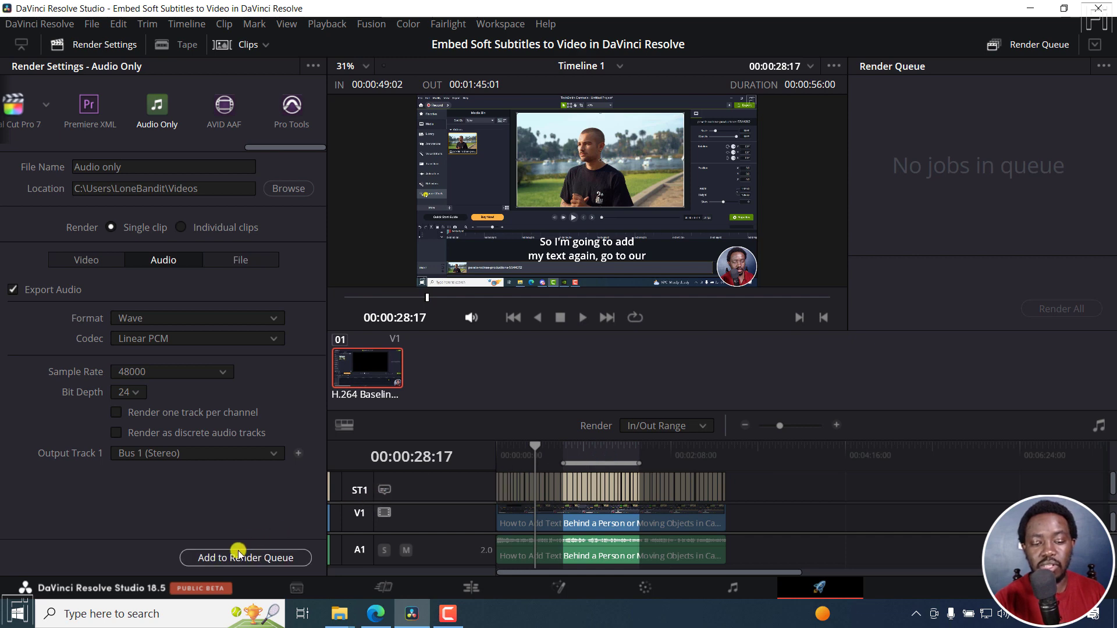
Queue the Audio only.wav job and render it to completion
left_click(246, 557)
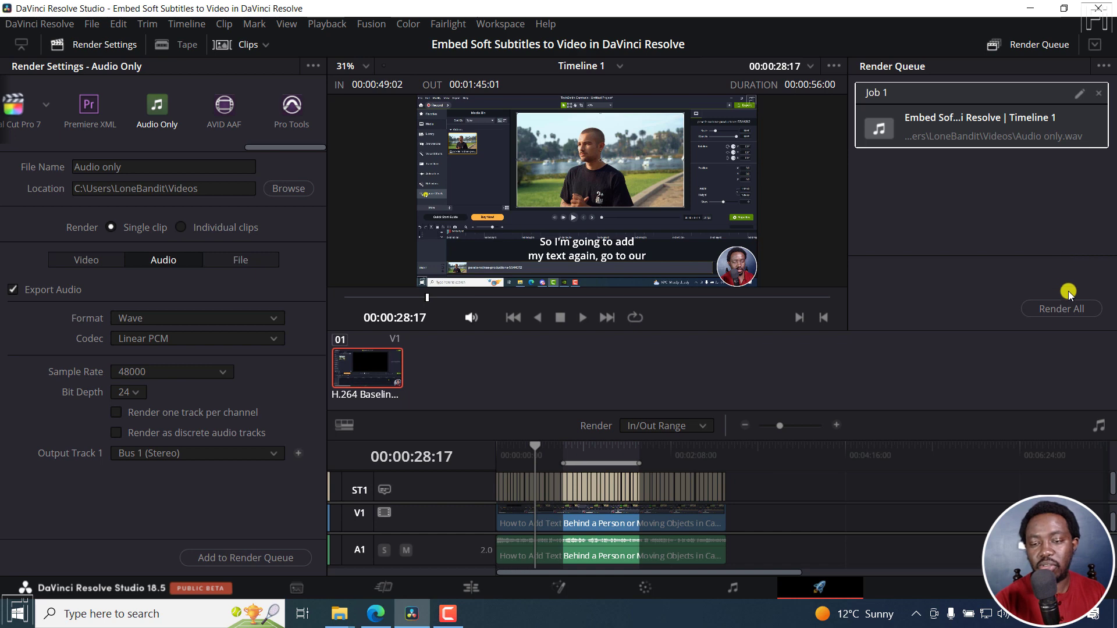
left_click(1061, 309)
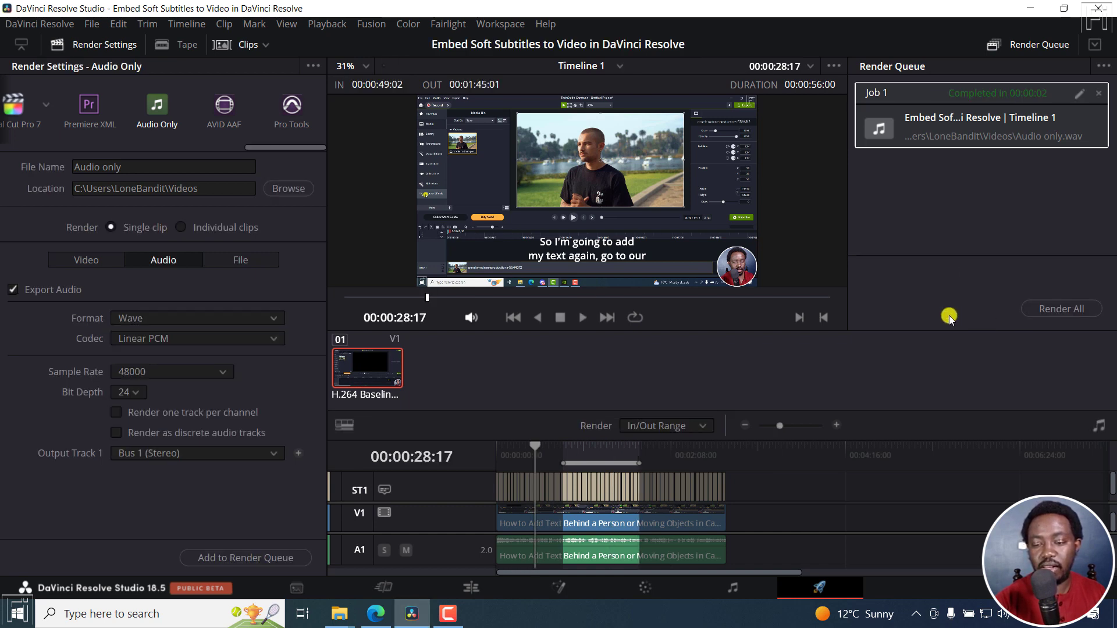
mouse_move(1027, 125)
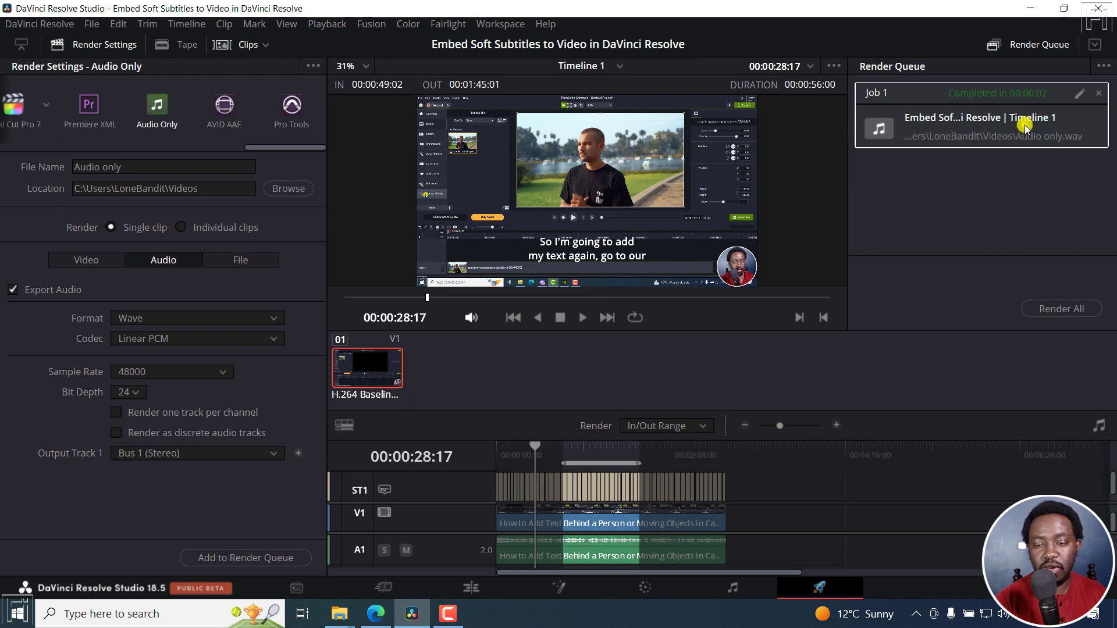
mouse_move(1027, 147)
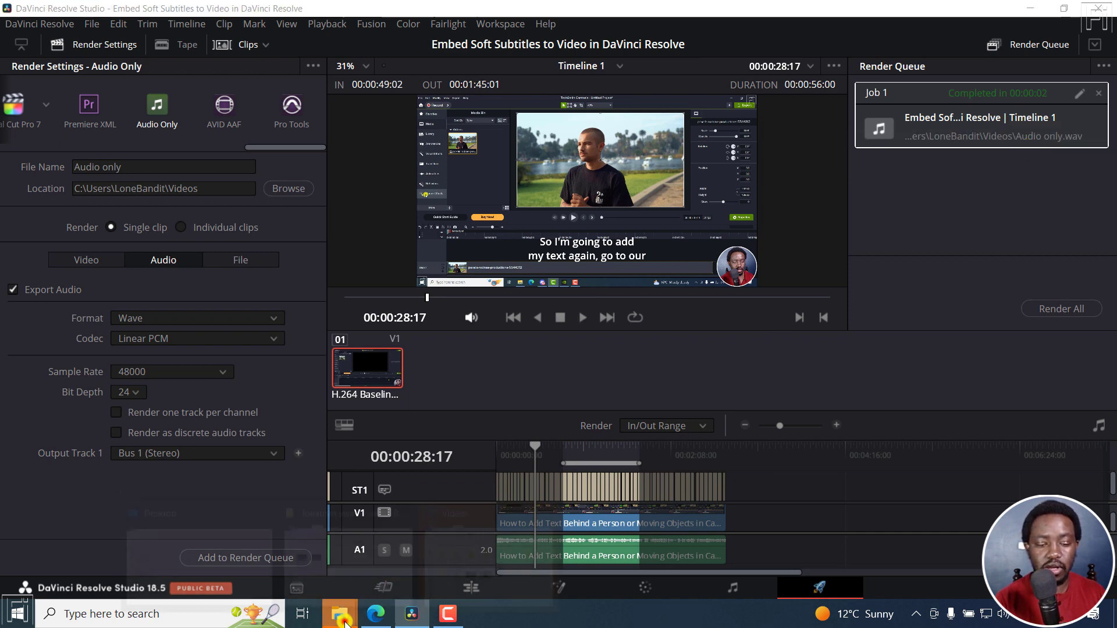
Play the rendered Audio only WAV from the Videos folder
left_click(339, 613)
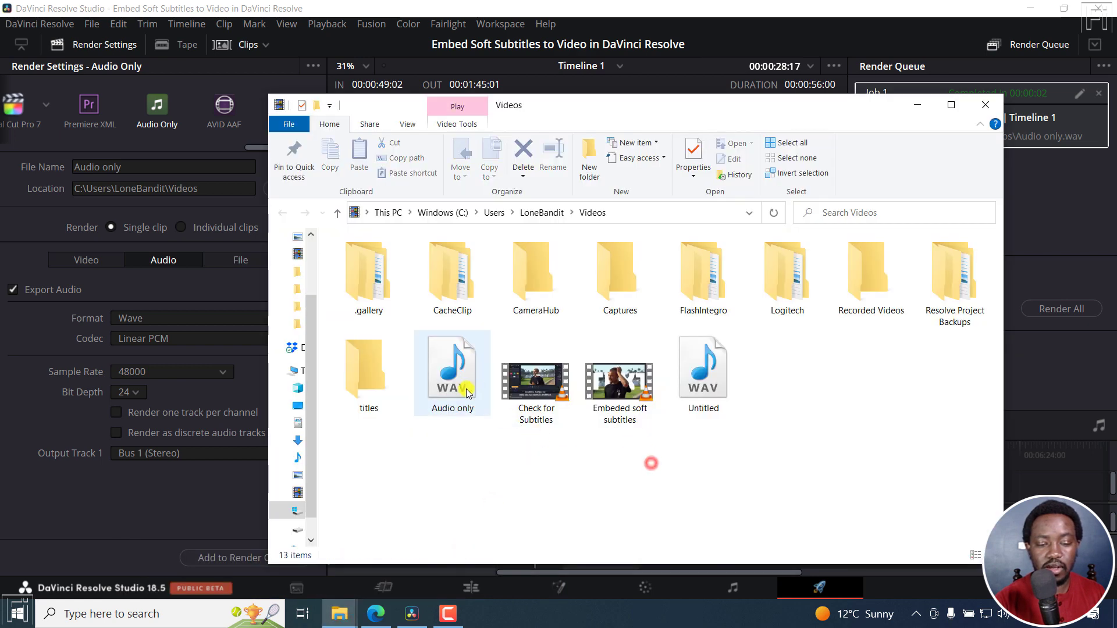
left_click(452, 367)
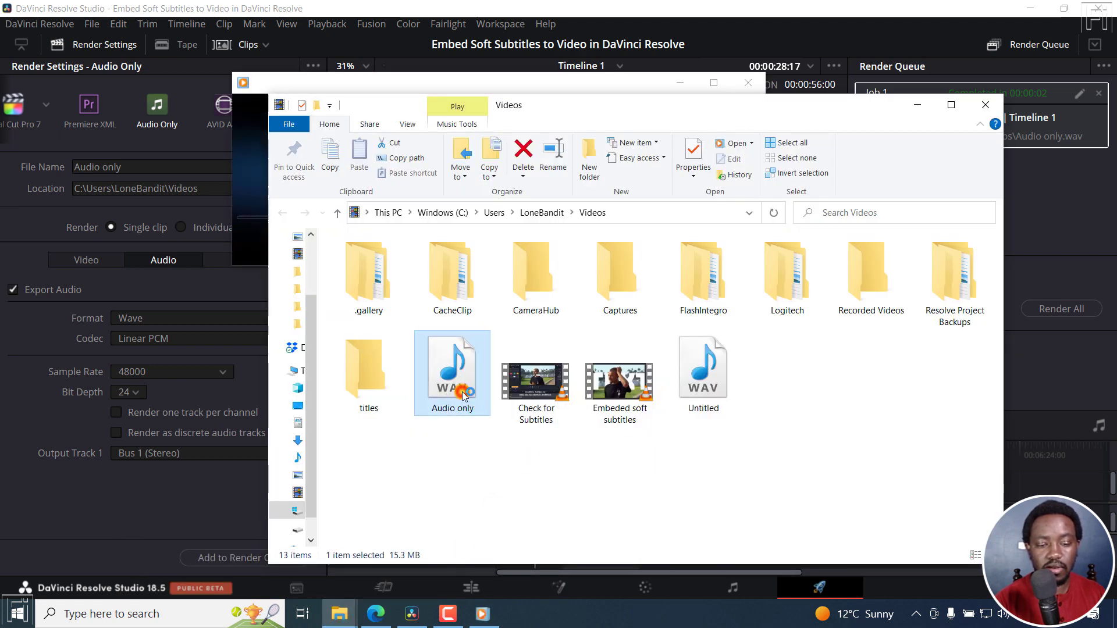
double_click(452, 364)
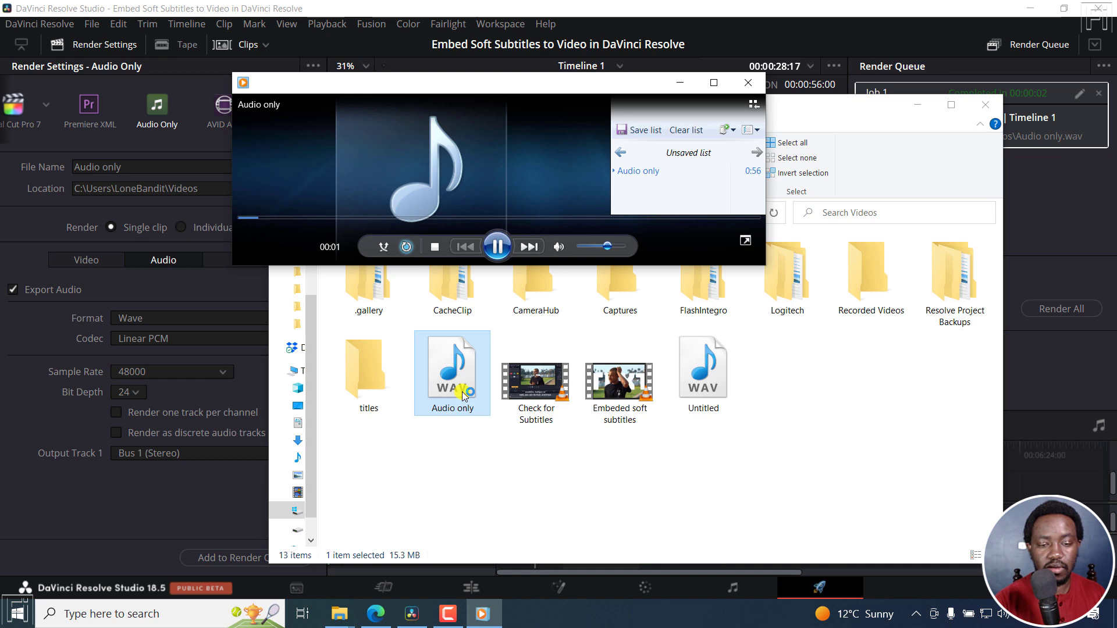